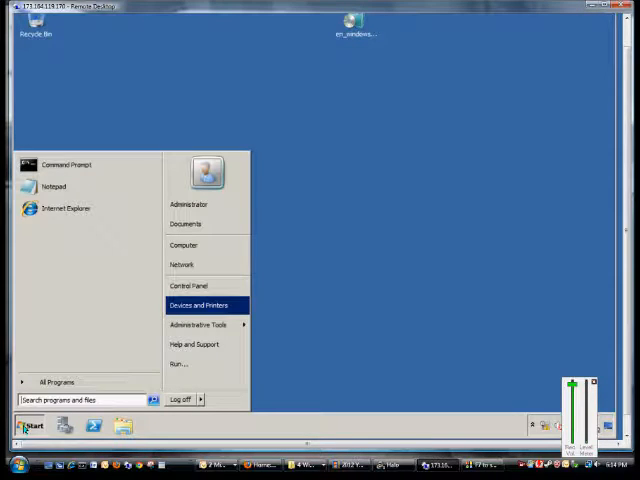
pyautogui.moveTo(182, 264)
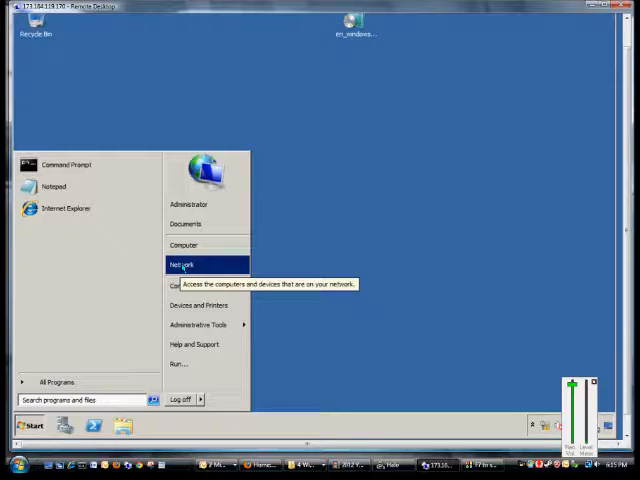
# - Reach the Network and Sharing Center from the Start menu's Network entry
pyautogui.click(250, 306)
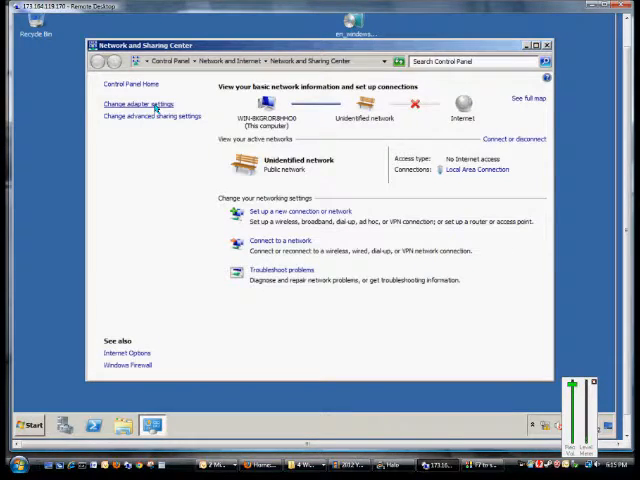
# - Bring up the Local Area Connection Properties dialog from the adapter list
pyautogui.click(140, 104)
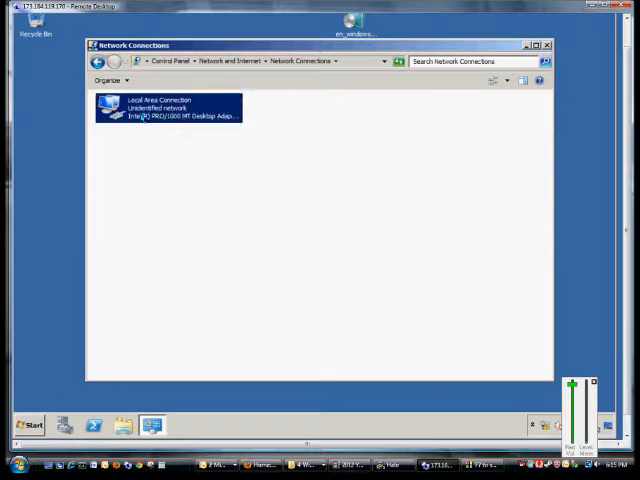
pyautogui.rightClick(168, 108)
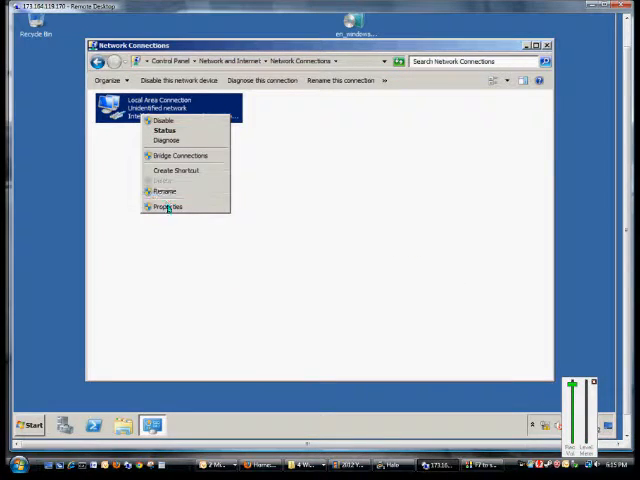
pyautogui.click(168, 208)
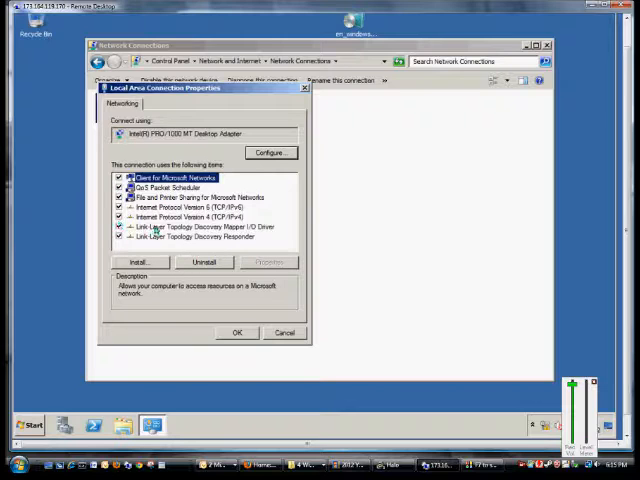
# - In the TCP/IPv4 properties, clear the old IP and DNS values and return to manual IP entry
pyautogui.doubleClick(190, 216)
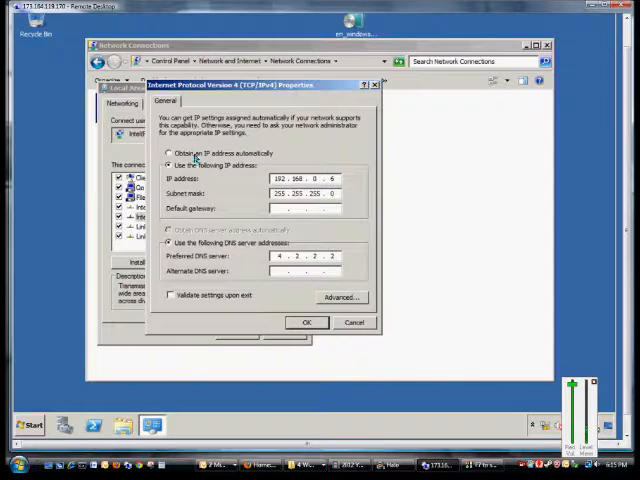
pyautogui.click(170, 152)
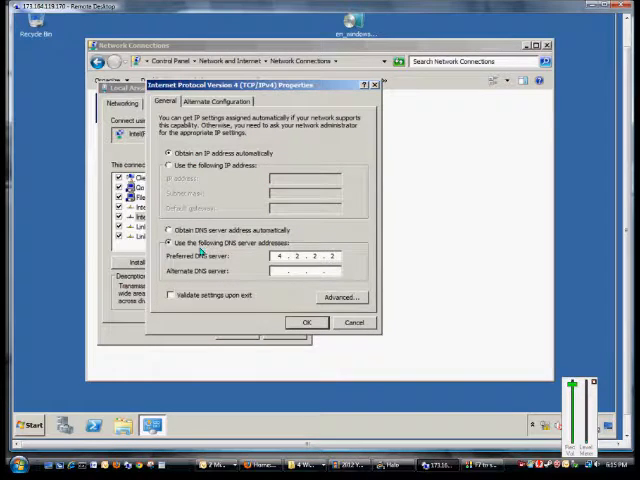
pyautogui.click(172, 230)
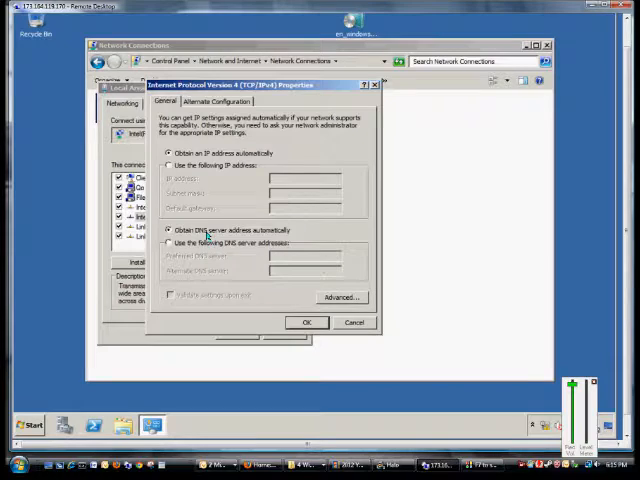
pyautogui.click(172, 164)
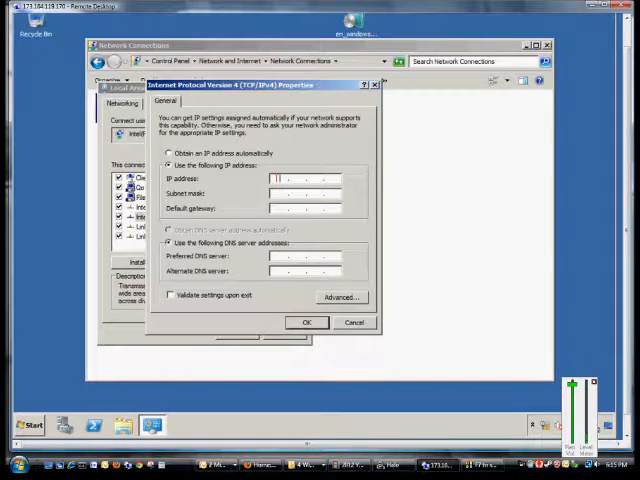
# - Enter IP address 192.168.0.1, subnet mask 255.255.255.0 and a 192-prefixed default gateway
pyautogui.write('192.168.0.1')
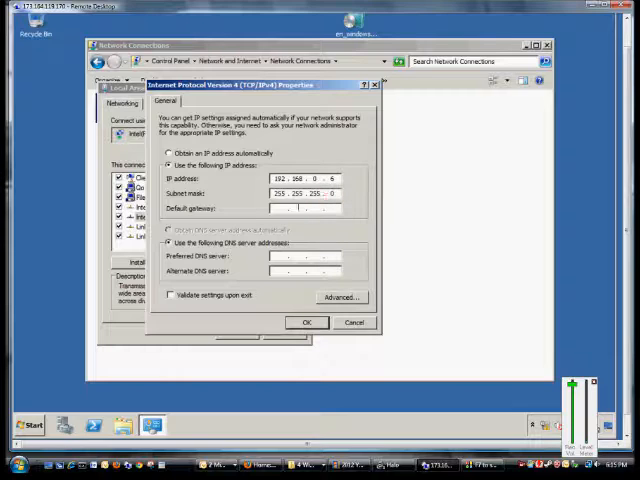
pyautogui.write('192 . 168 . 0 .')
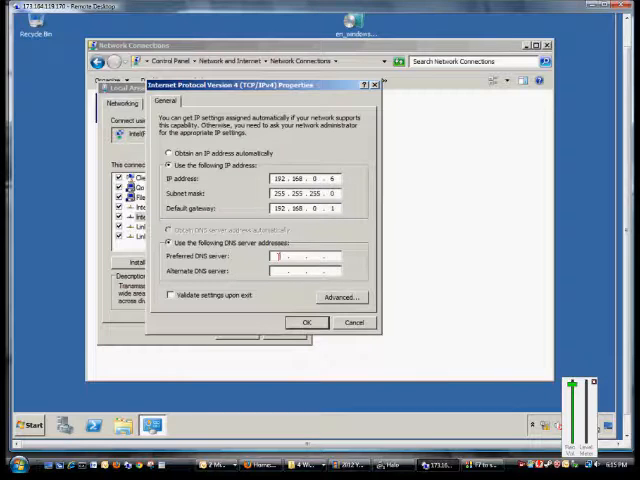
# - Enter the preferred DNS server 192.168.0.x and toggle Validate settings upon exit
pyautogui.write('192.168.0')
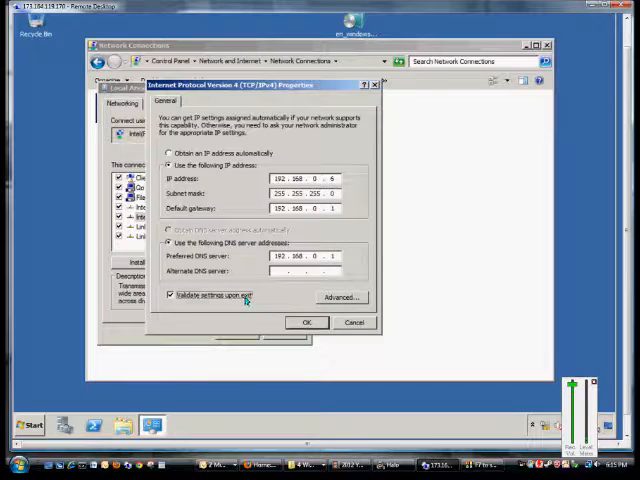
pyautogui.click(172, 296)
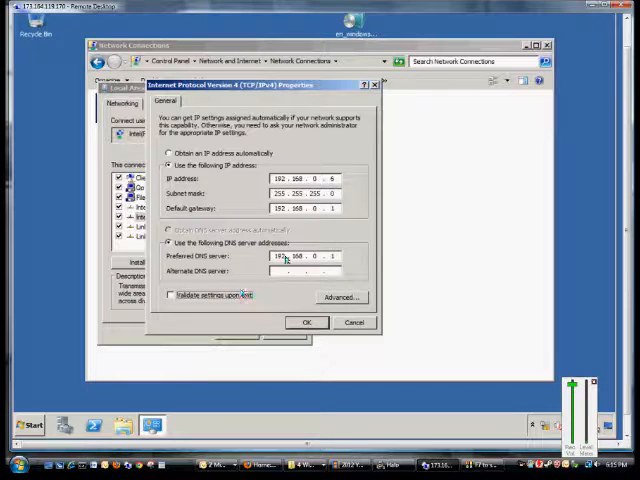